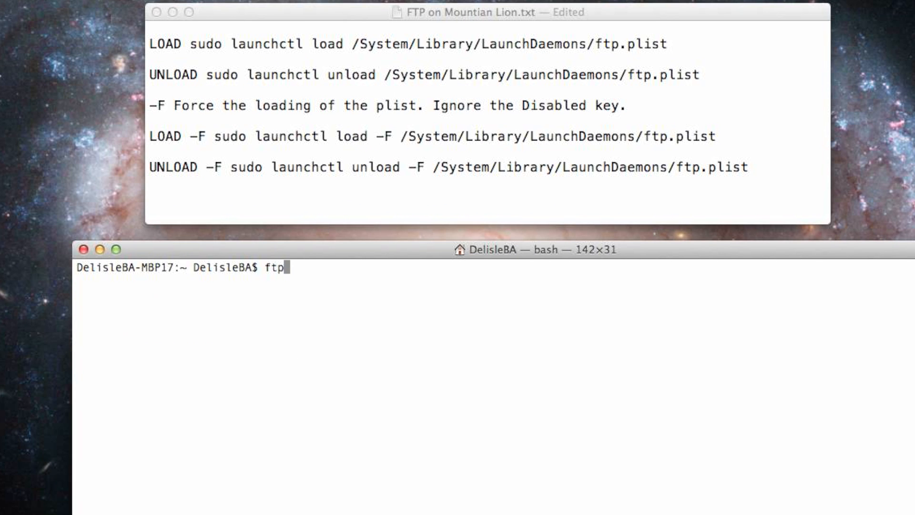
Step: Attempt ftp 127.0.0.1, get Connection refused, then leave the client with bye
text(127)
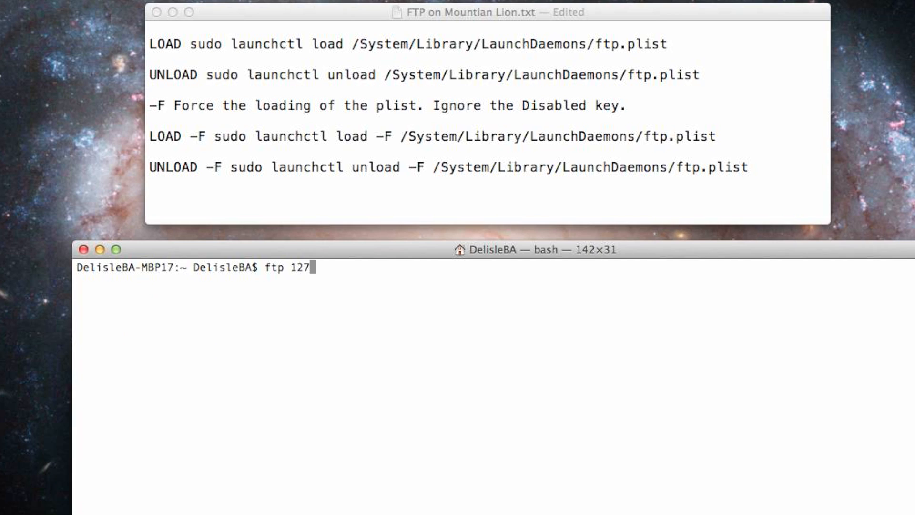
text(.0.0.1)
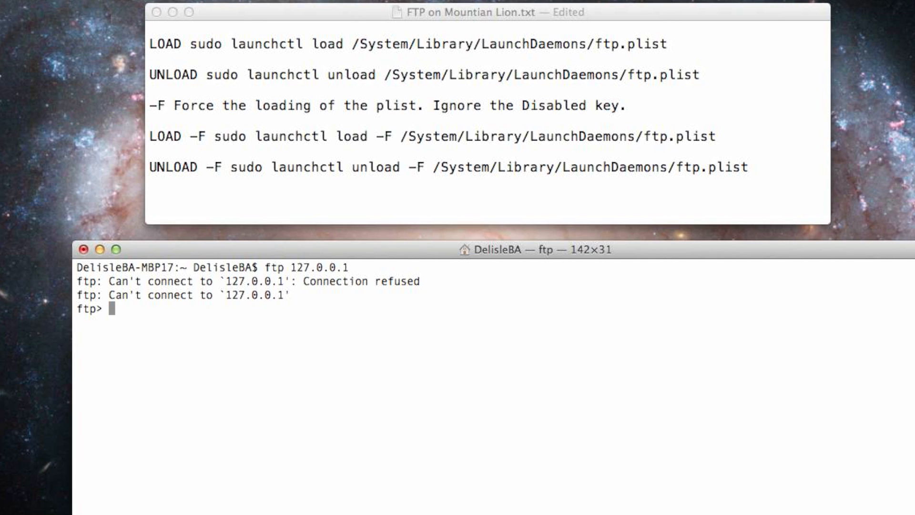
text(bye)
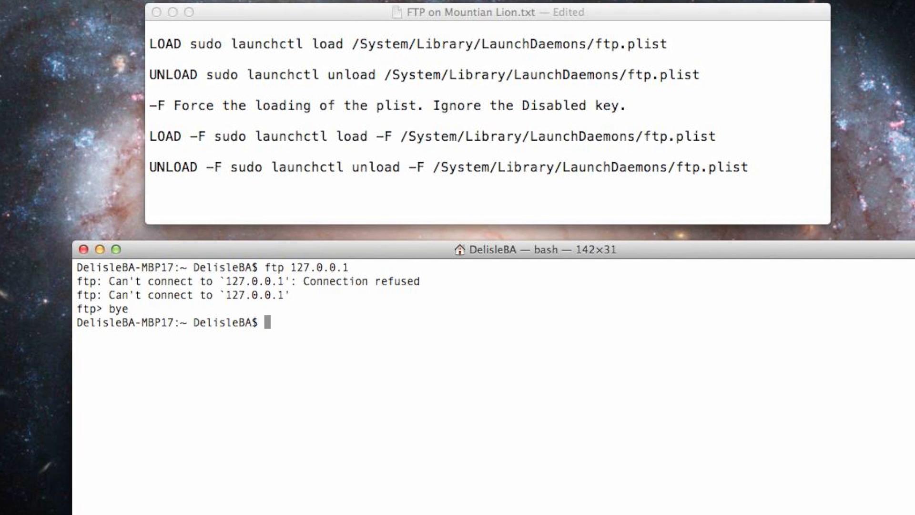
Step: Clear the screen before running sudo launchctl load on ftp.plist without -F
text(clea)
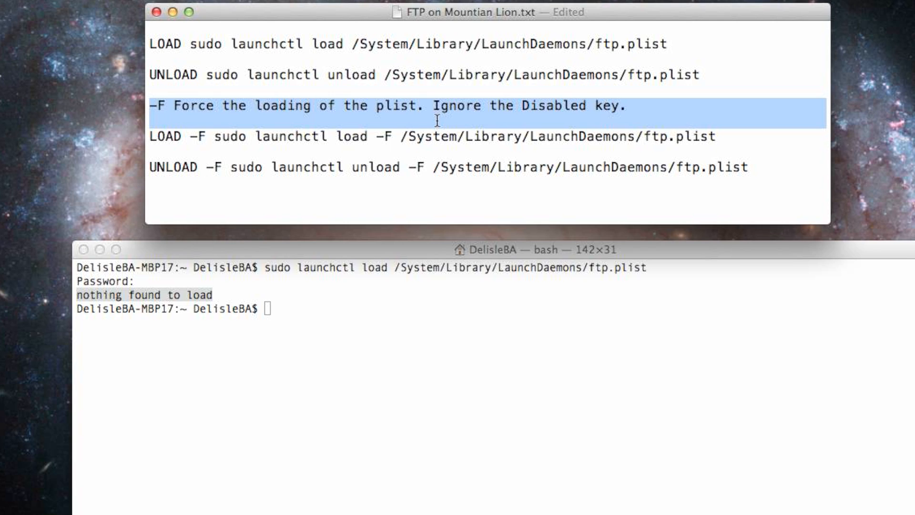
Step: Copy the forced load line from the notes and run sudo launchctl load -F …/ftp.plist
click(183, 129)
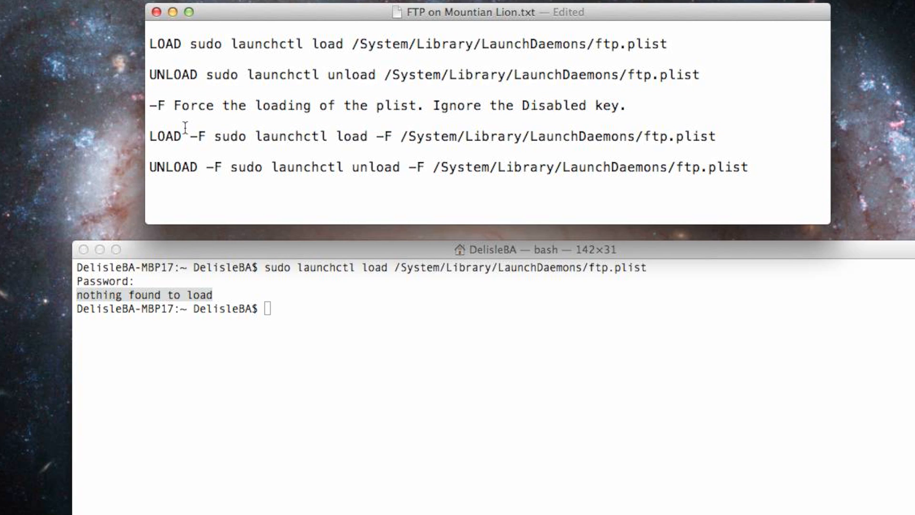
drag(219, 137, 326, 136)
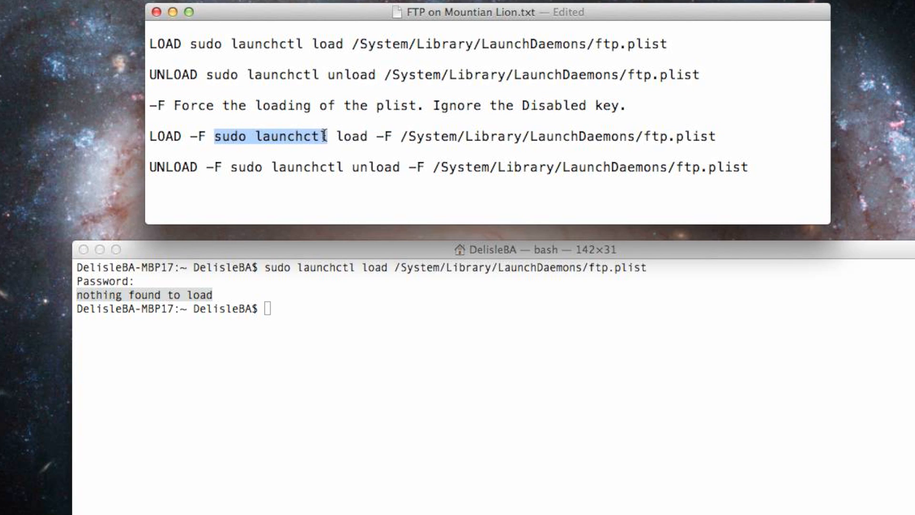
drag(330, 136, 717, 136)
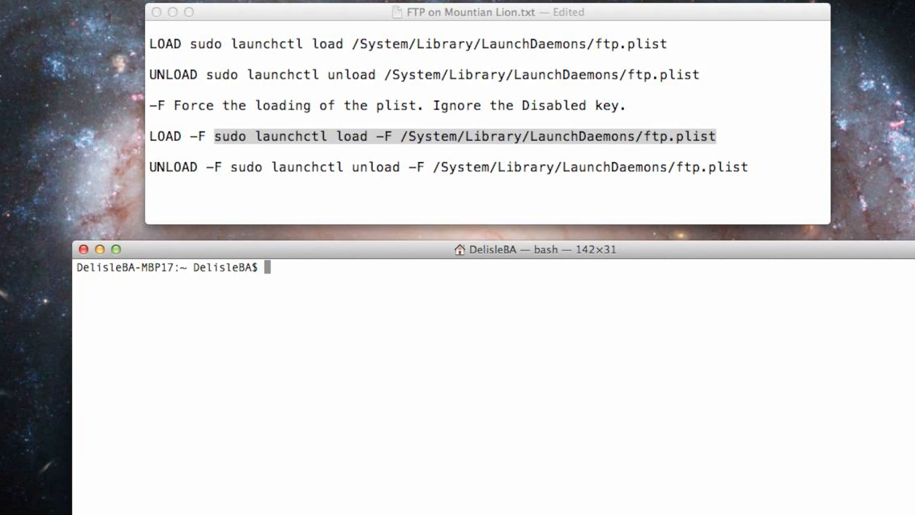
text(sudo launchctl load -F /System/Library/LaunchDaemons/ftp.plist)
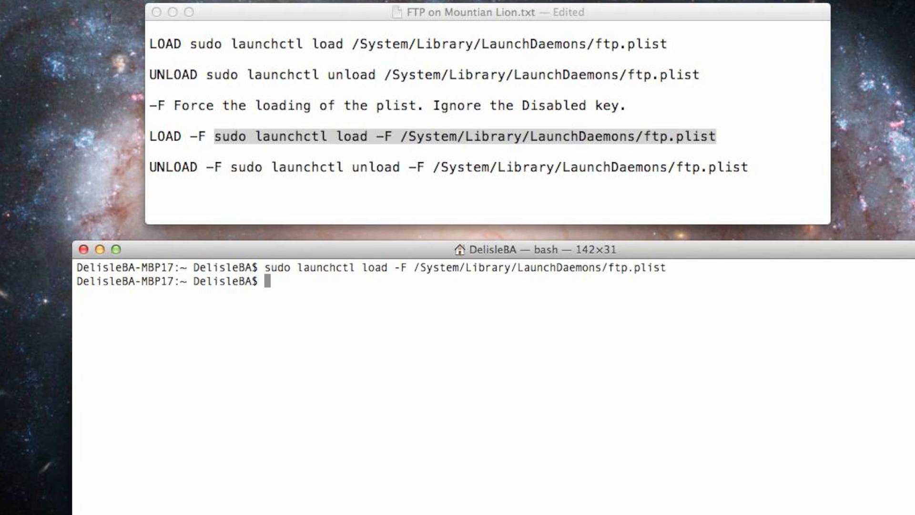
Step: Connect with ftp 127.0.0.1, log in to the local server and confirm the directory with pwd
text(ftp 1)
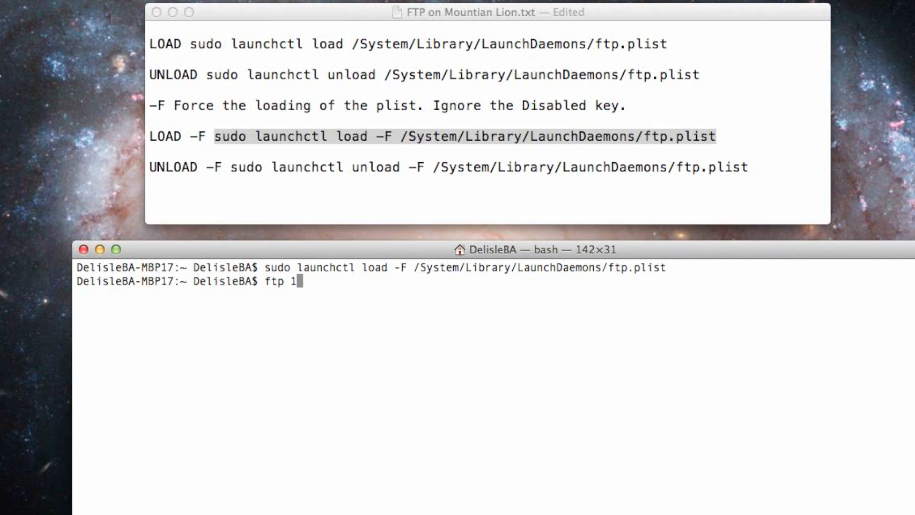
text(27.)
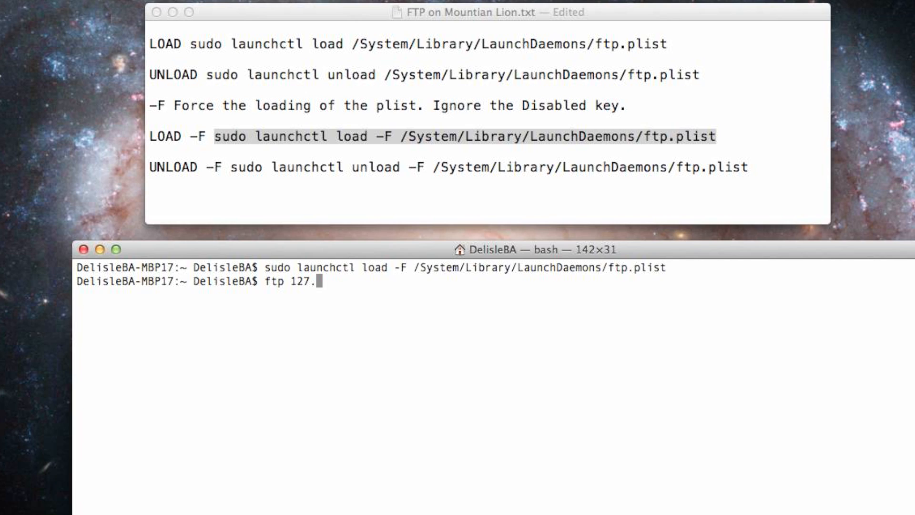
text(0.0.q)
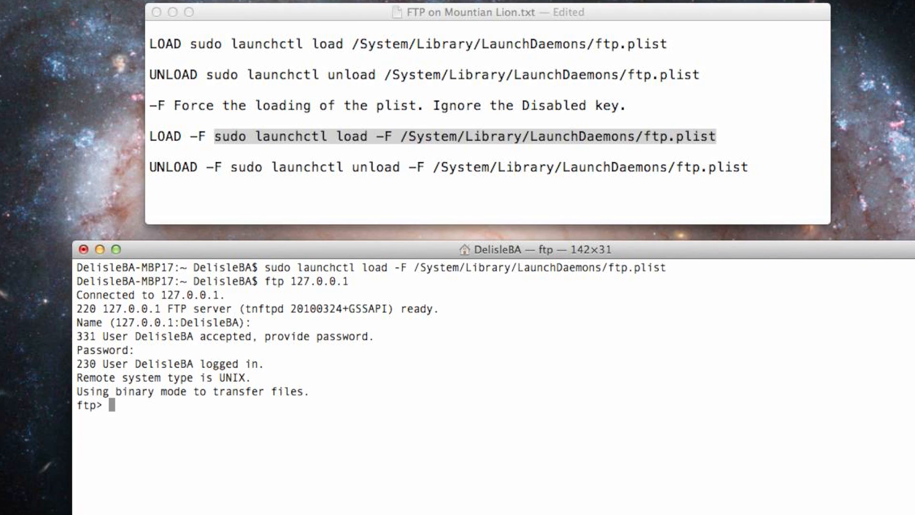
text(pwd)
text(l)
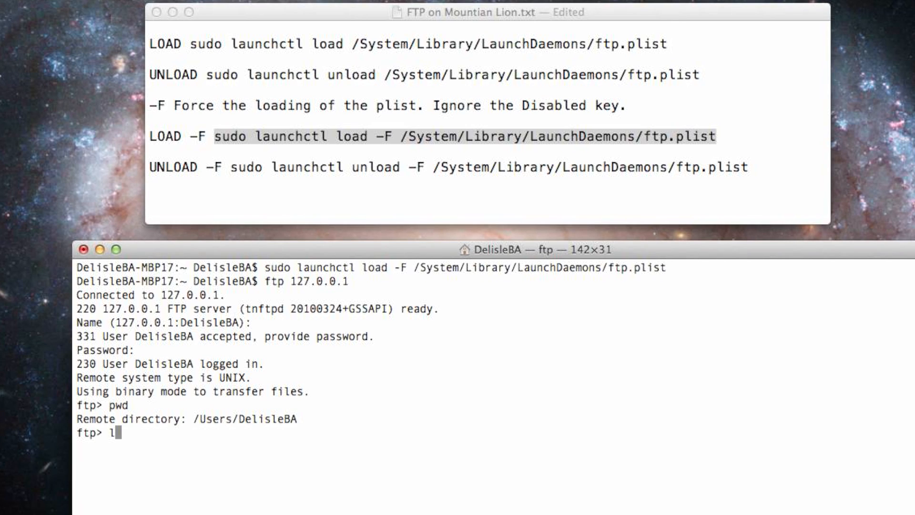
text(pwd)
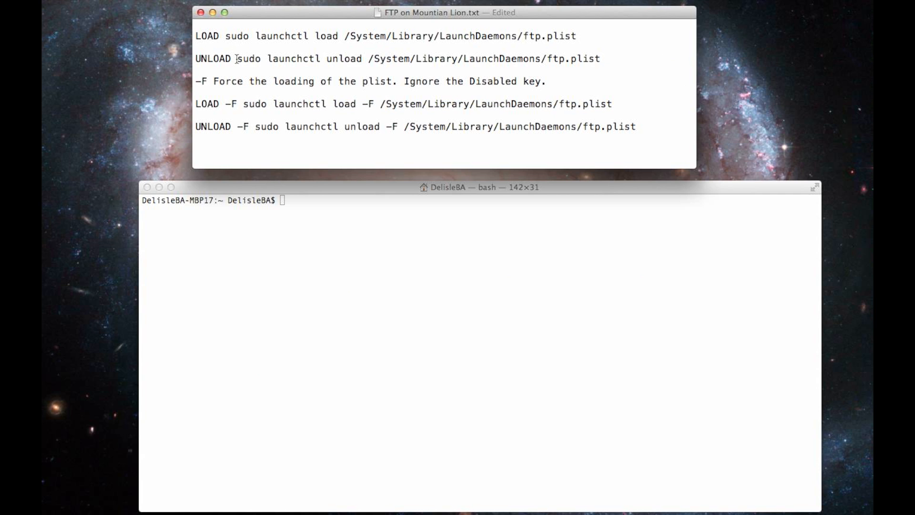
Step: Run sudo launchctl unload …/ftp.plist from the notes, then ftp 127.0.0.1 is refused
drag(236, 58, 599, 58)
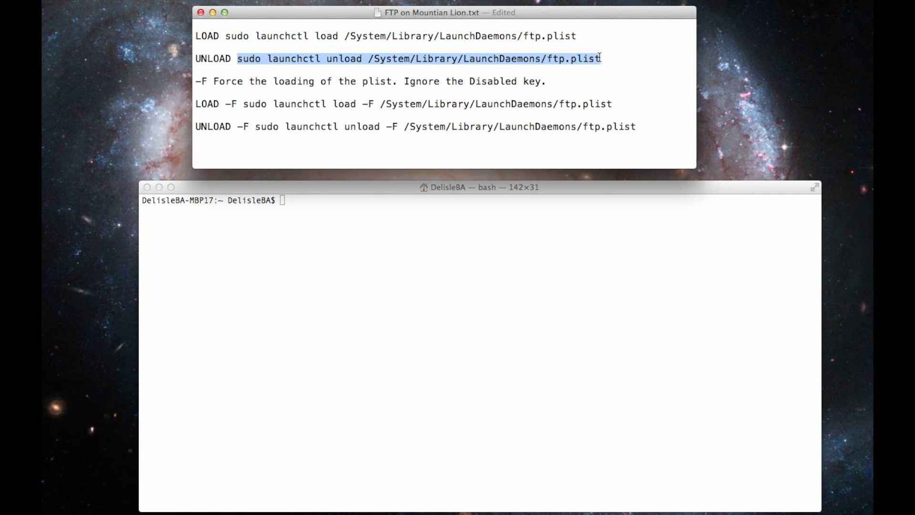
mouse_move(432, 206)
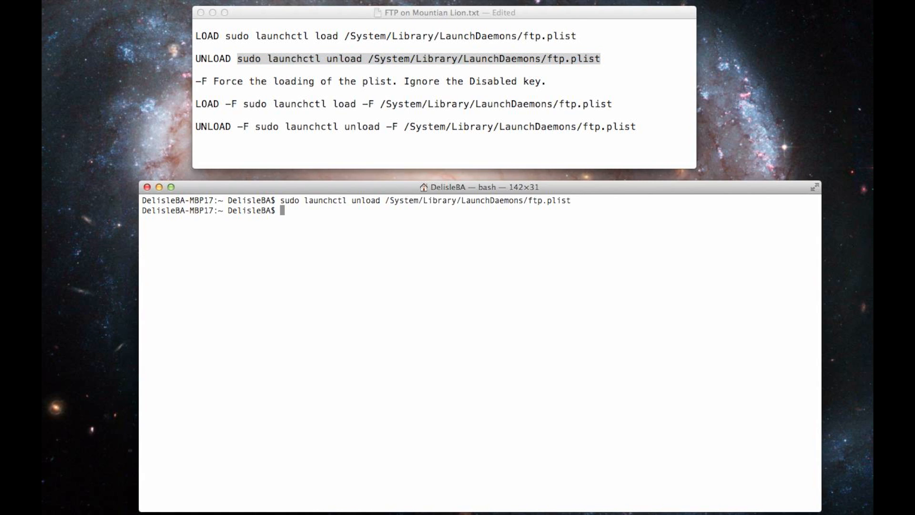
mouse_move(416, 216)
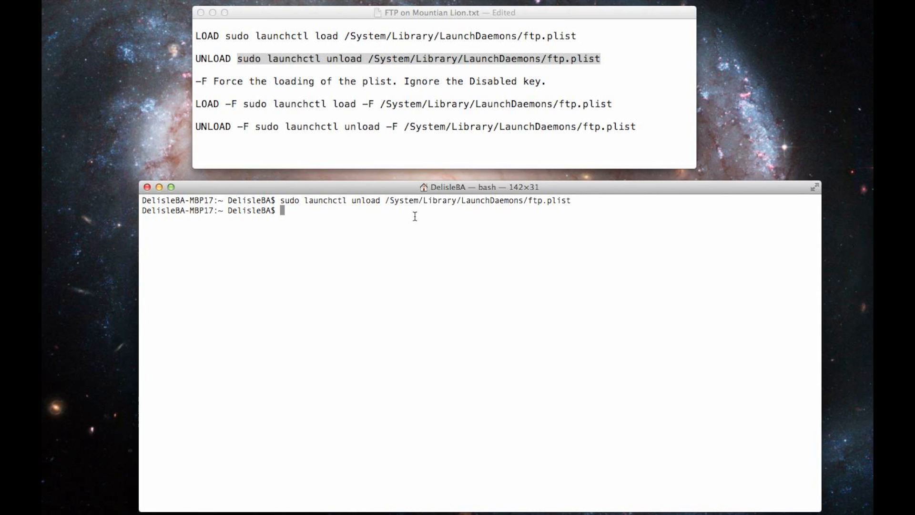
text(ftp 1)
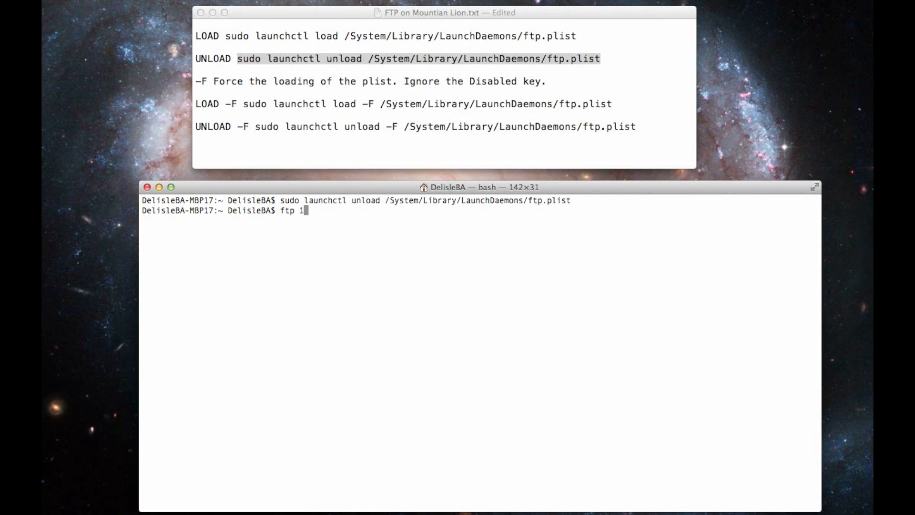
text(27)
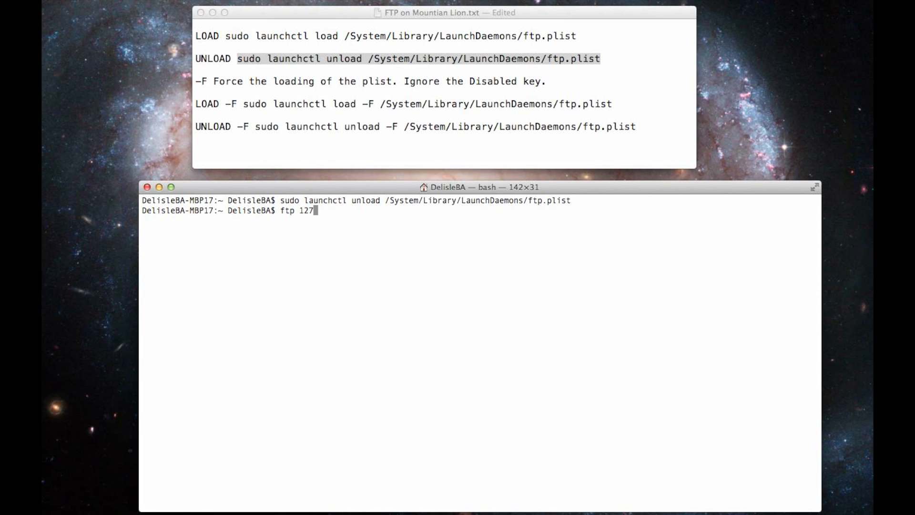
text(.0.)
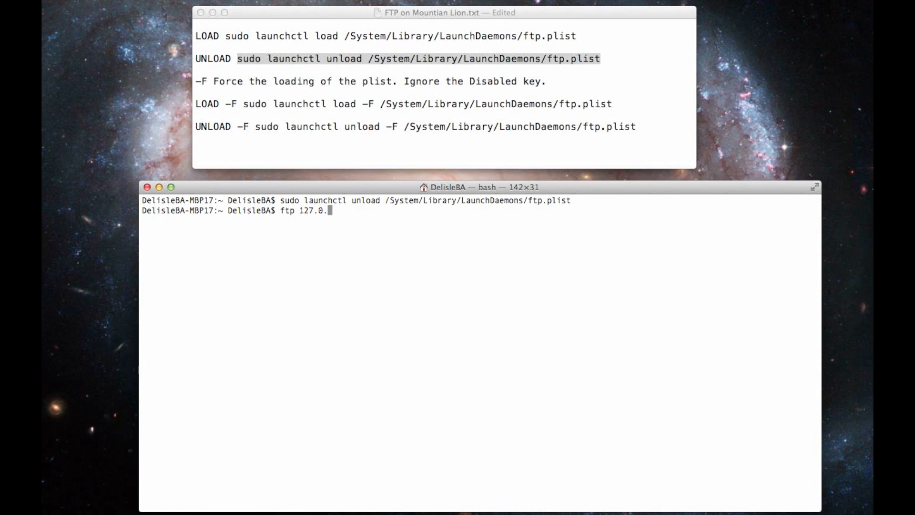
text(0.1)
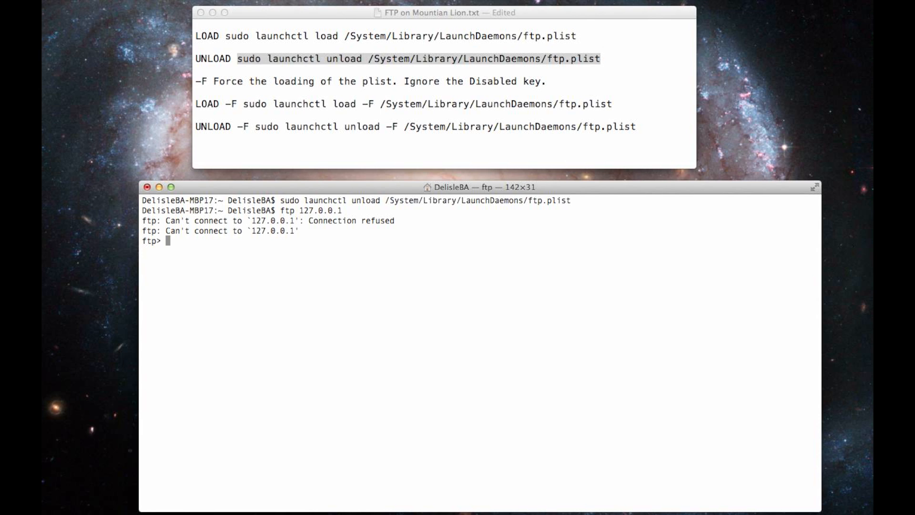
mouse_move(451, 195)
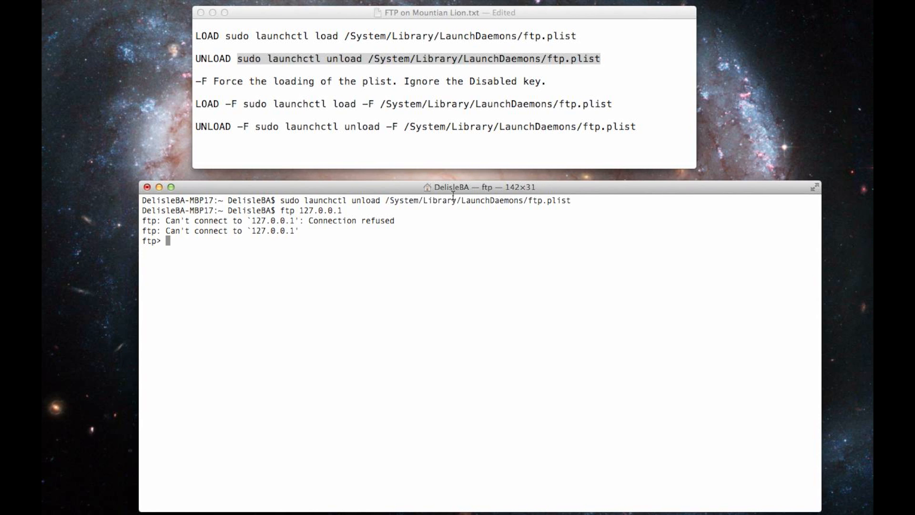